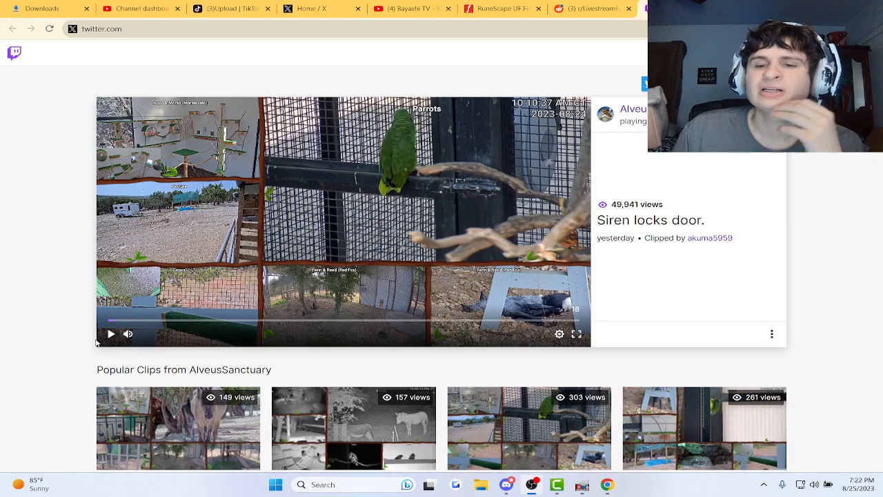
{"action": "mouse_move", "coordinate": [111, 334]}
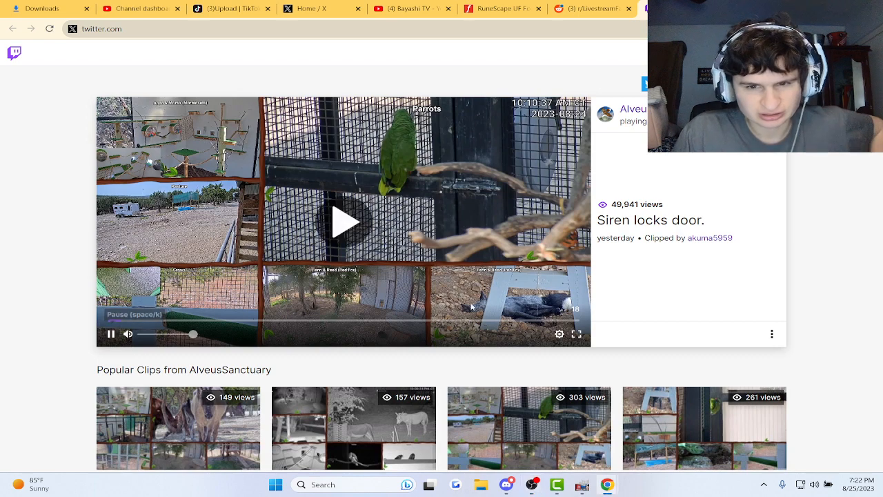
- Play the AlveusSanctuary "Siren locks door." clip and dismiss the watch-live overlay
{"action": "left_click", "coordinate": [345, 220]}
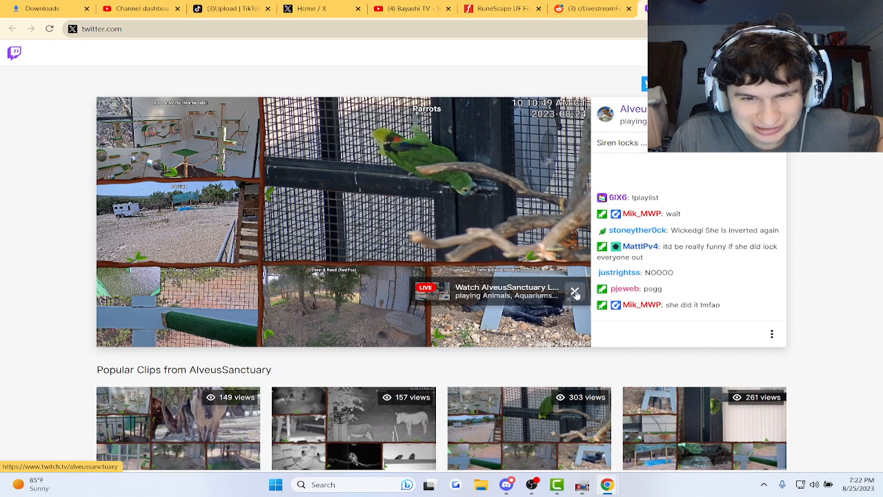
{"action": "left_click", "coordinate": [574, 290]}
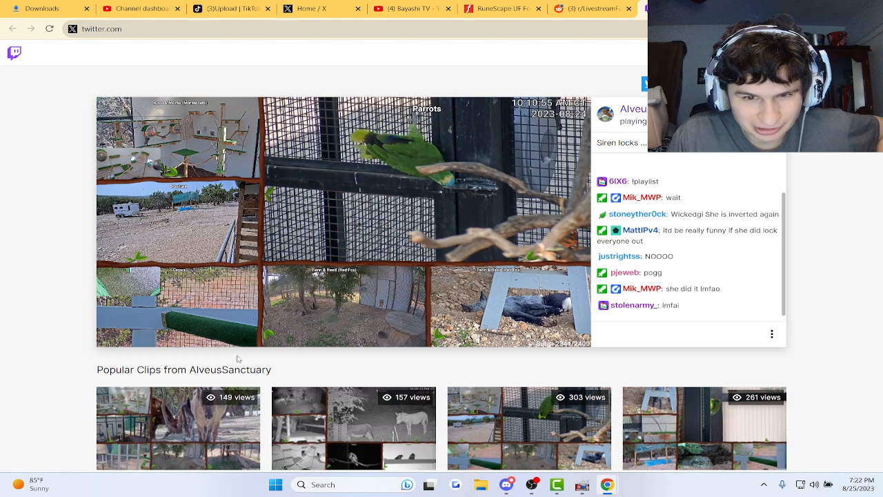
{"action": "left_click", "coordinate": [343, 222]}
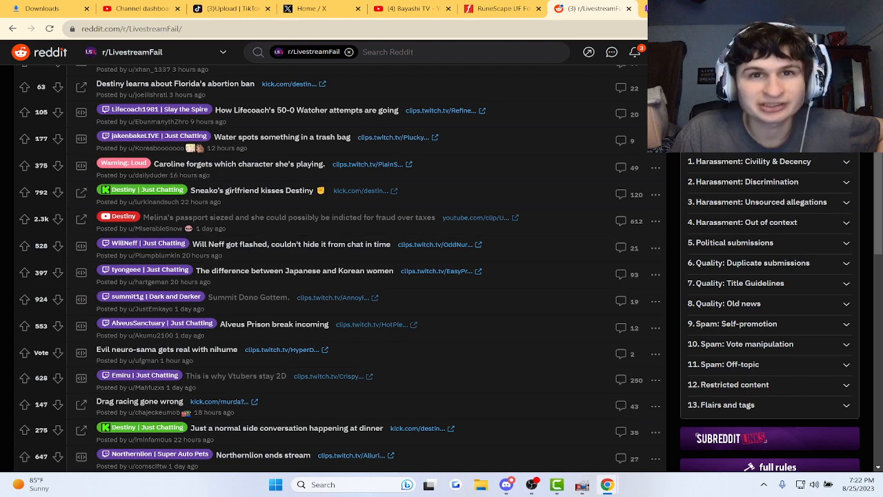
- Scroll the r/LivestreamFail post list down to "Alveus Prison break incoming"
{"action": "scroll", "scroll_direction": "down", "scroll_amount": 3}
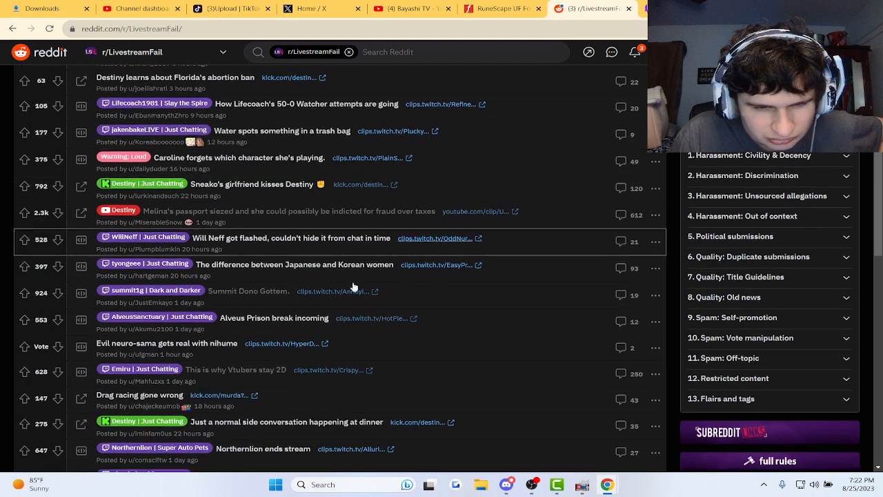
- Read the "Alveus Prison break incoming" post and its comment thread
{"action": "left_click", "coordinate": [275, 317]}
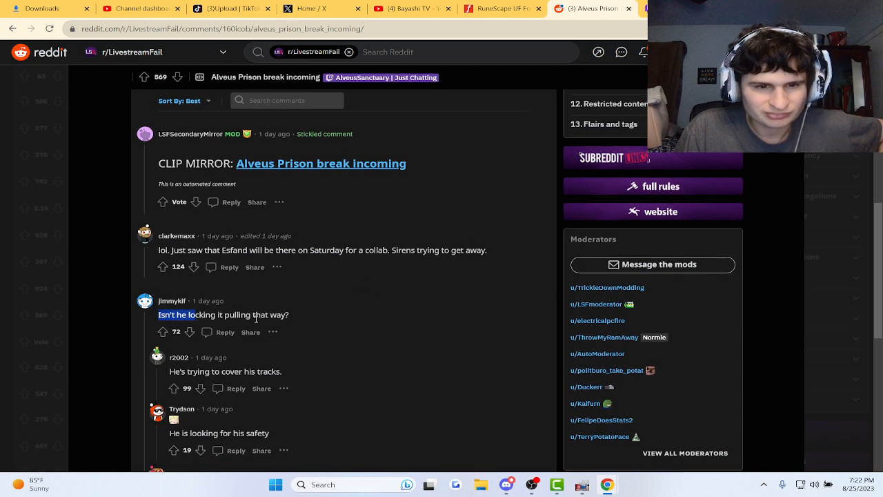
{"action": "scroll", "scroll_direction": "down", "scroll_amount": 3}
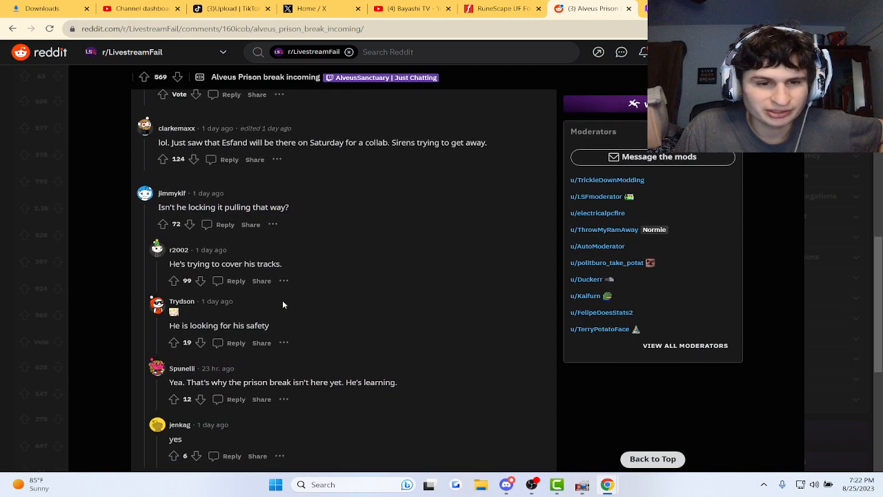
{"action": "scroll", "scroll_direction": "down", "scroll_amount": 3}
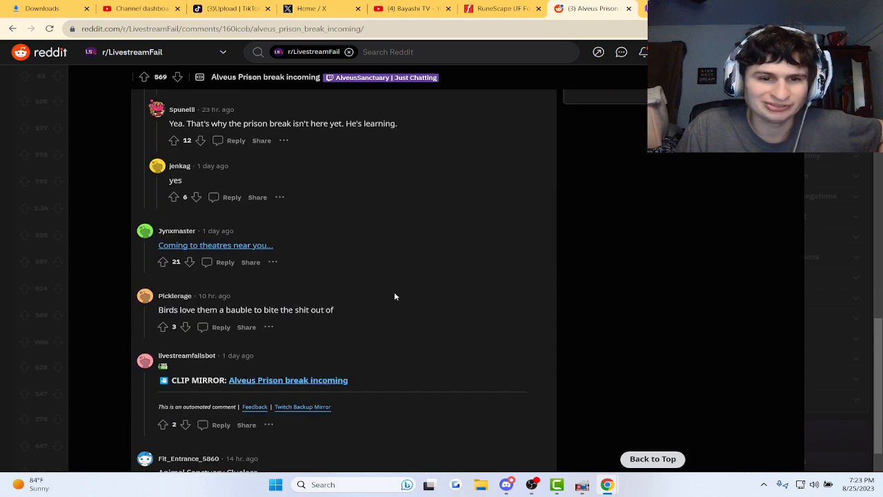